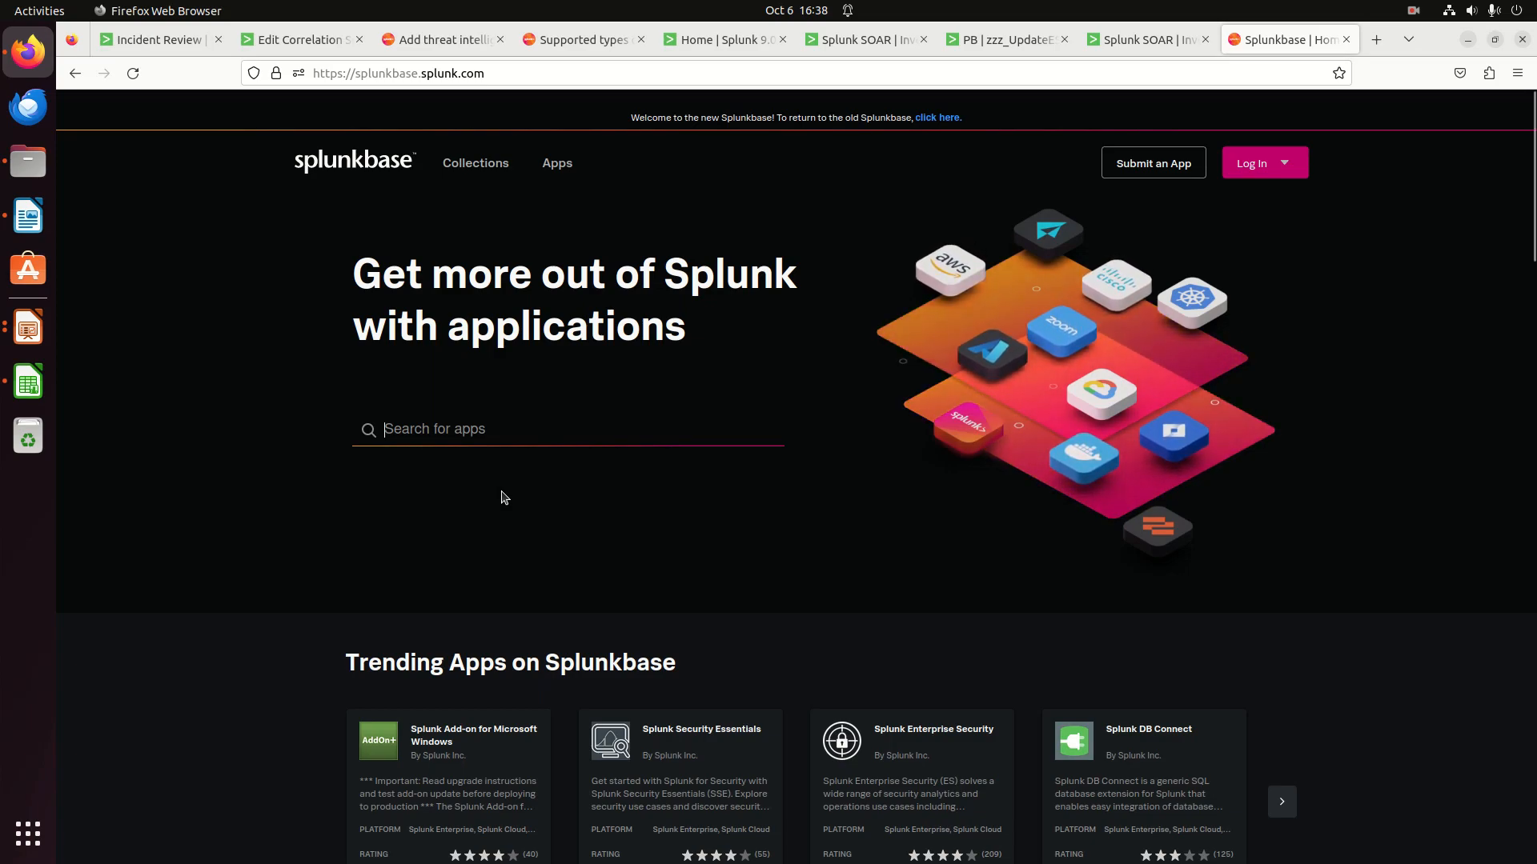
mouse_move(633, 447)
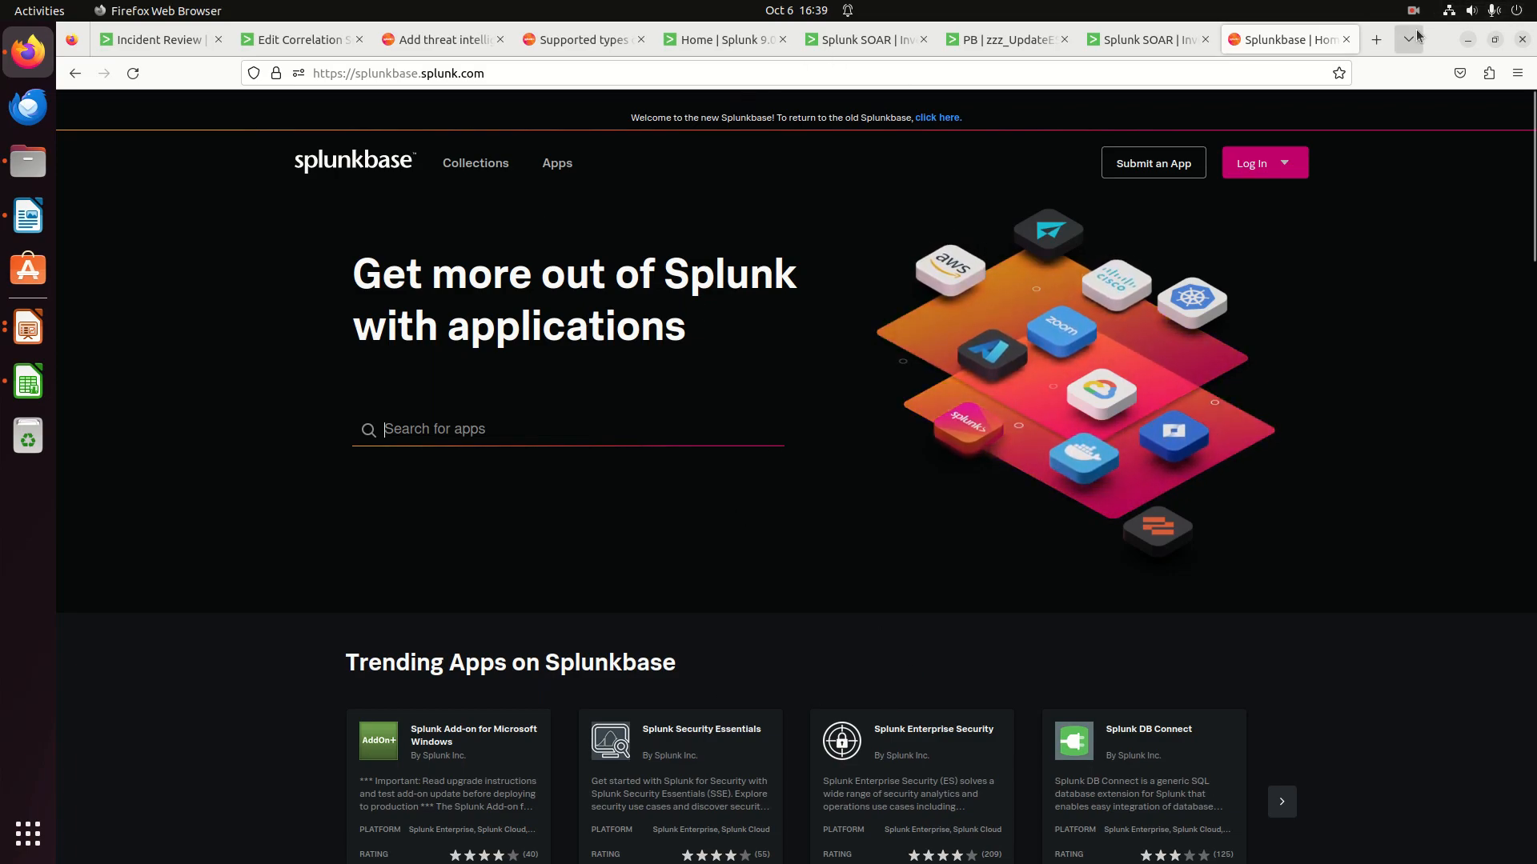
Step: Search 'splunk download' in a new tab, then return to the Splunk Enterprise home tab
click(1376, 39)
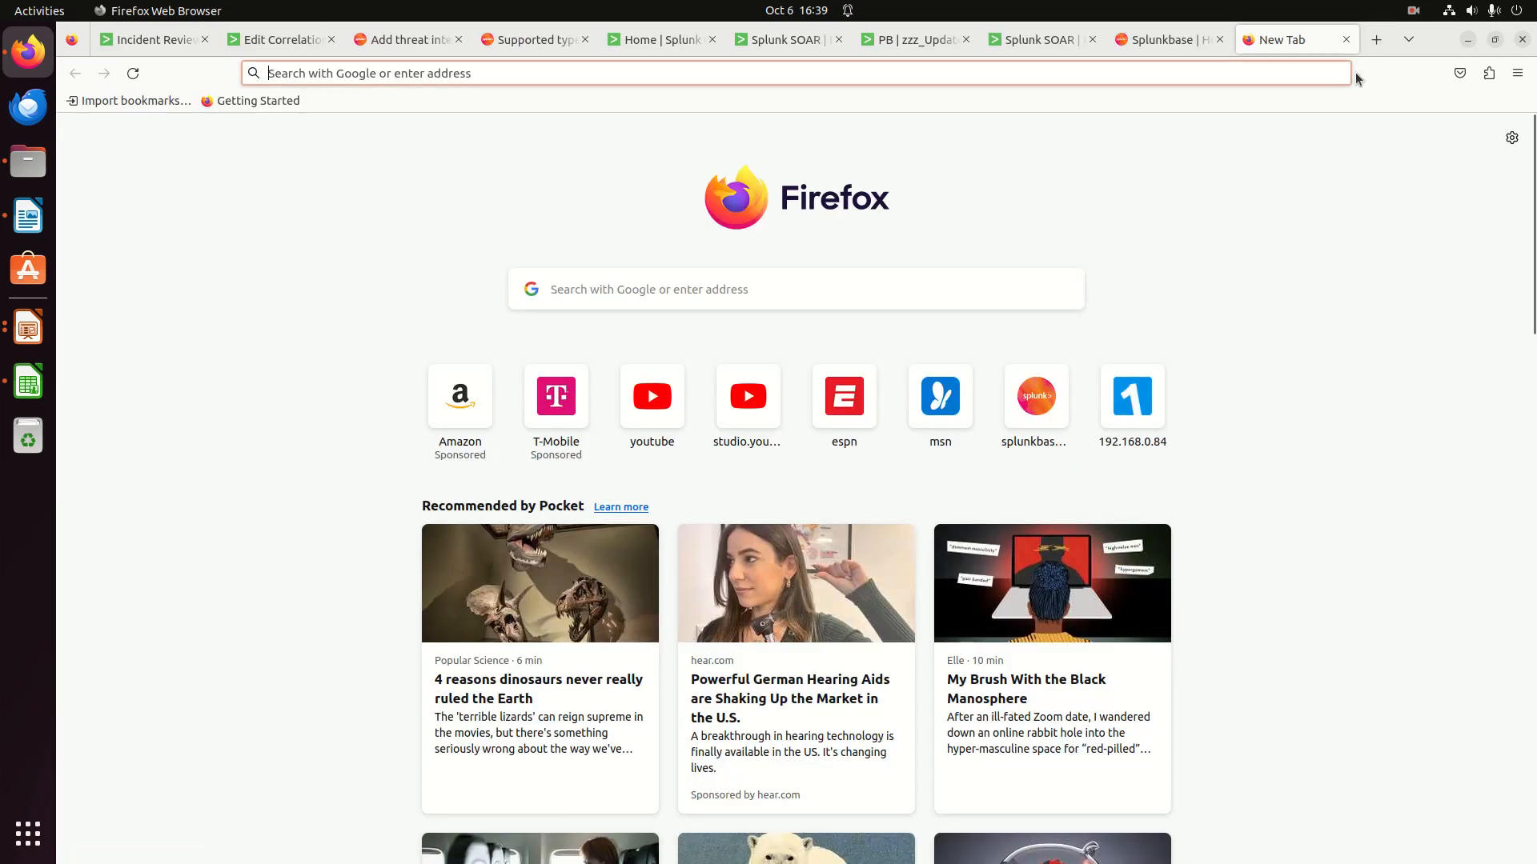
text(splunk download)
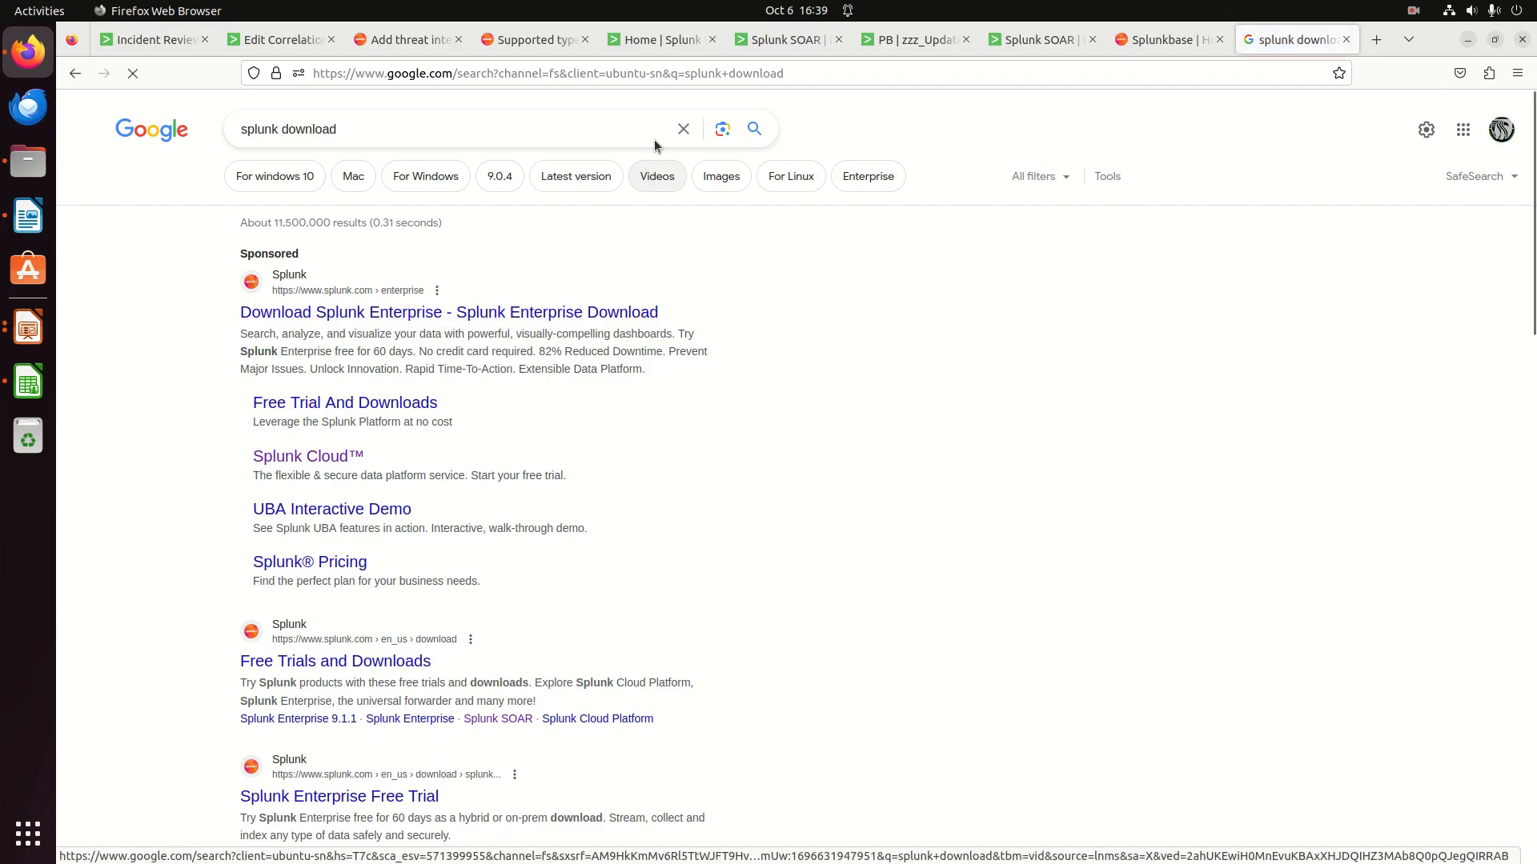
click(663, 39)
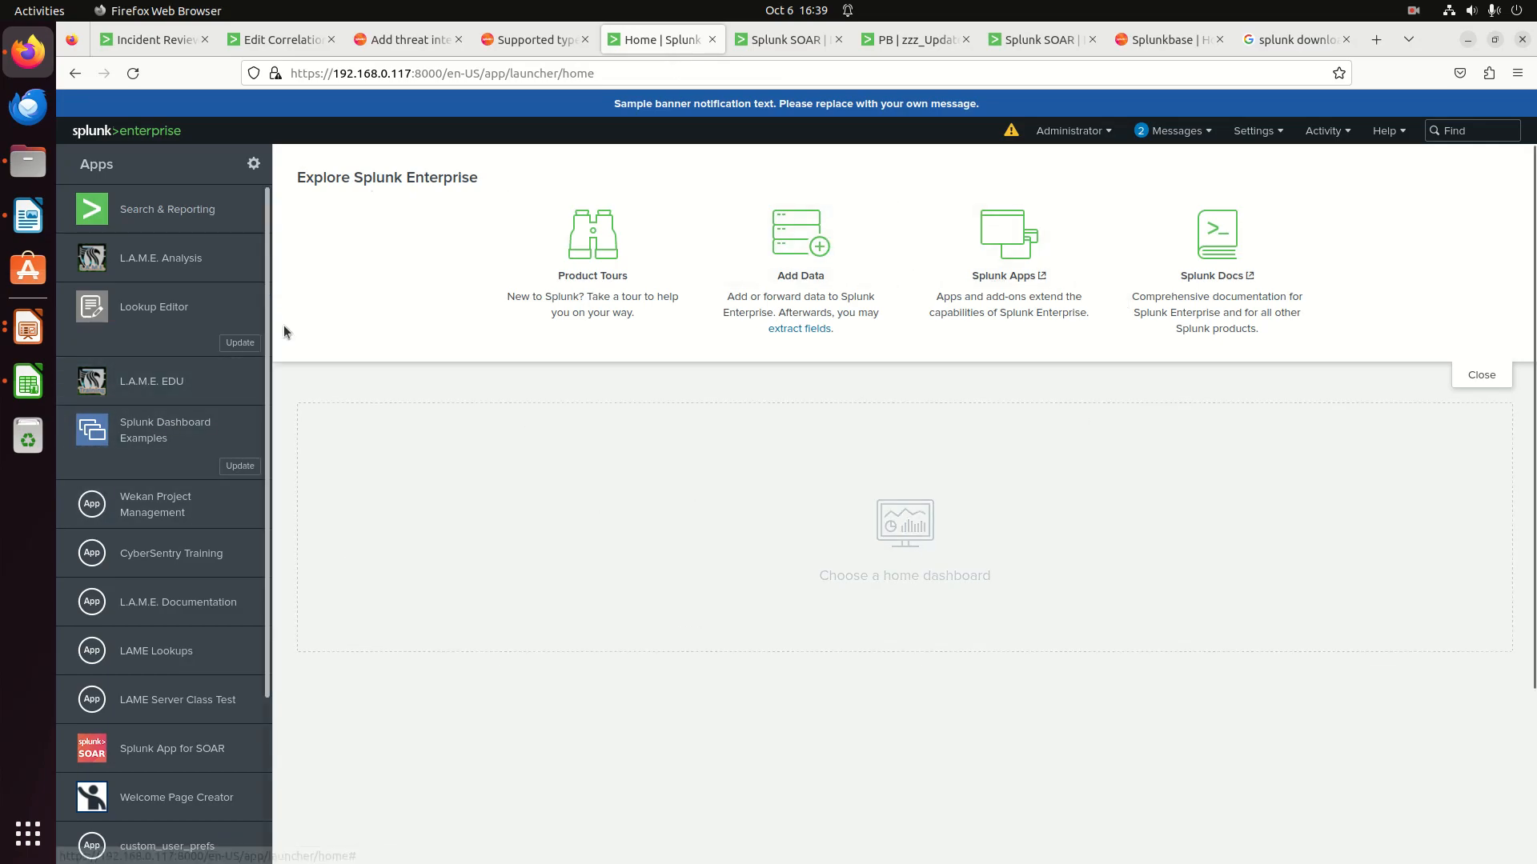
mouse_move(167, 209)
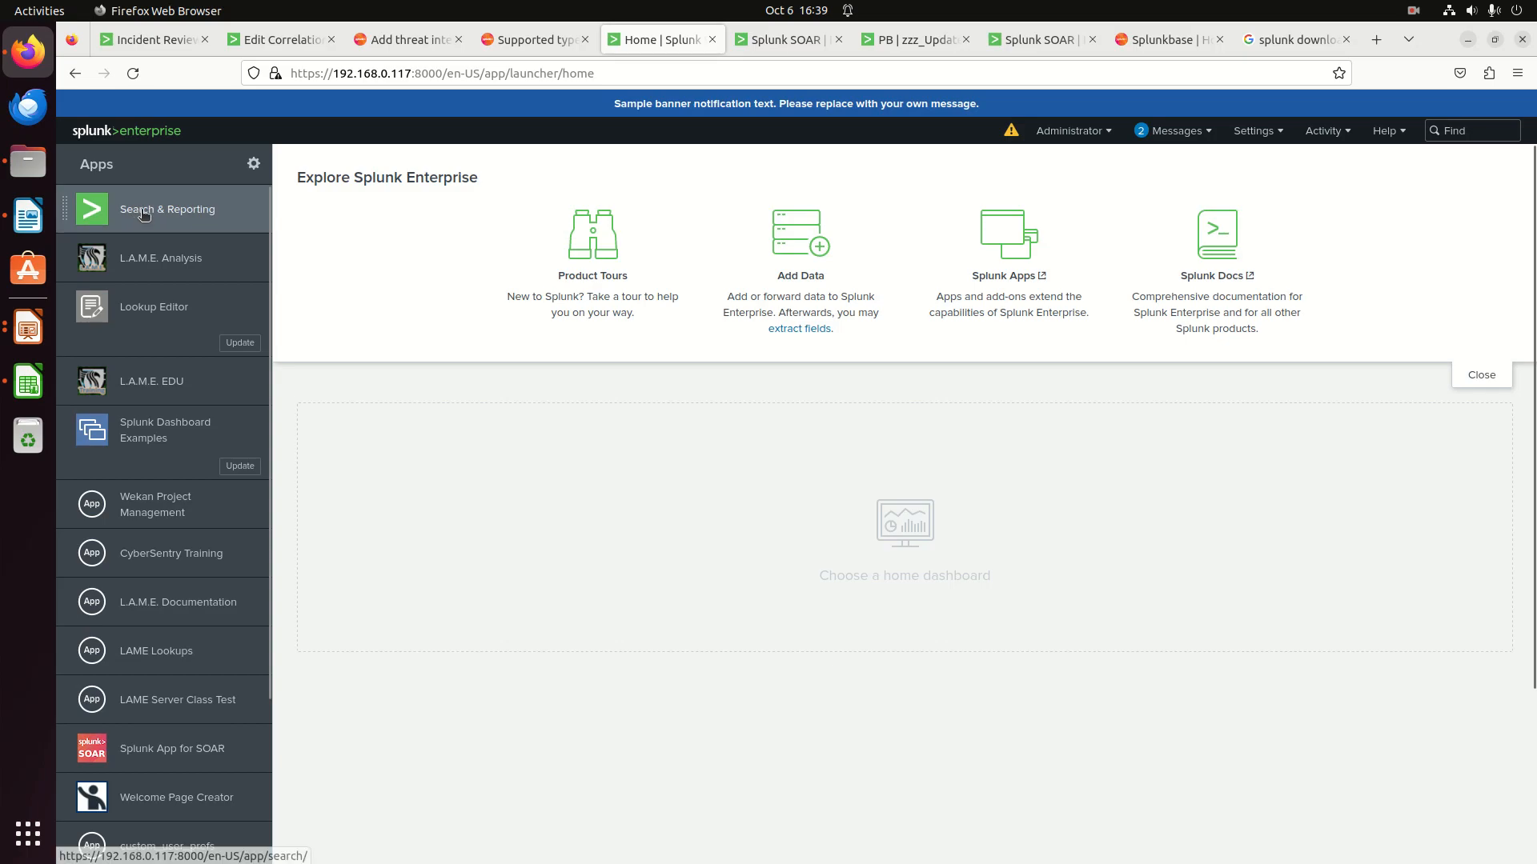
mouse_move(1422, 255)
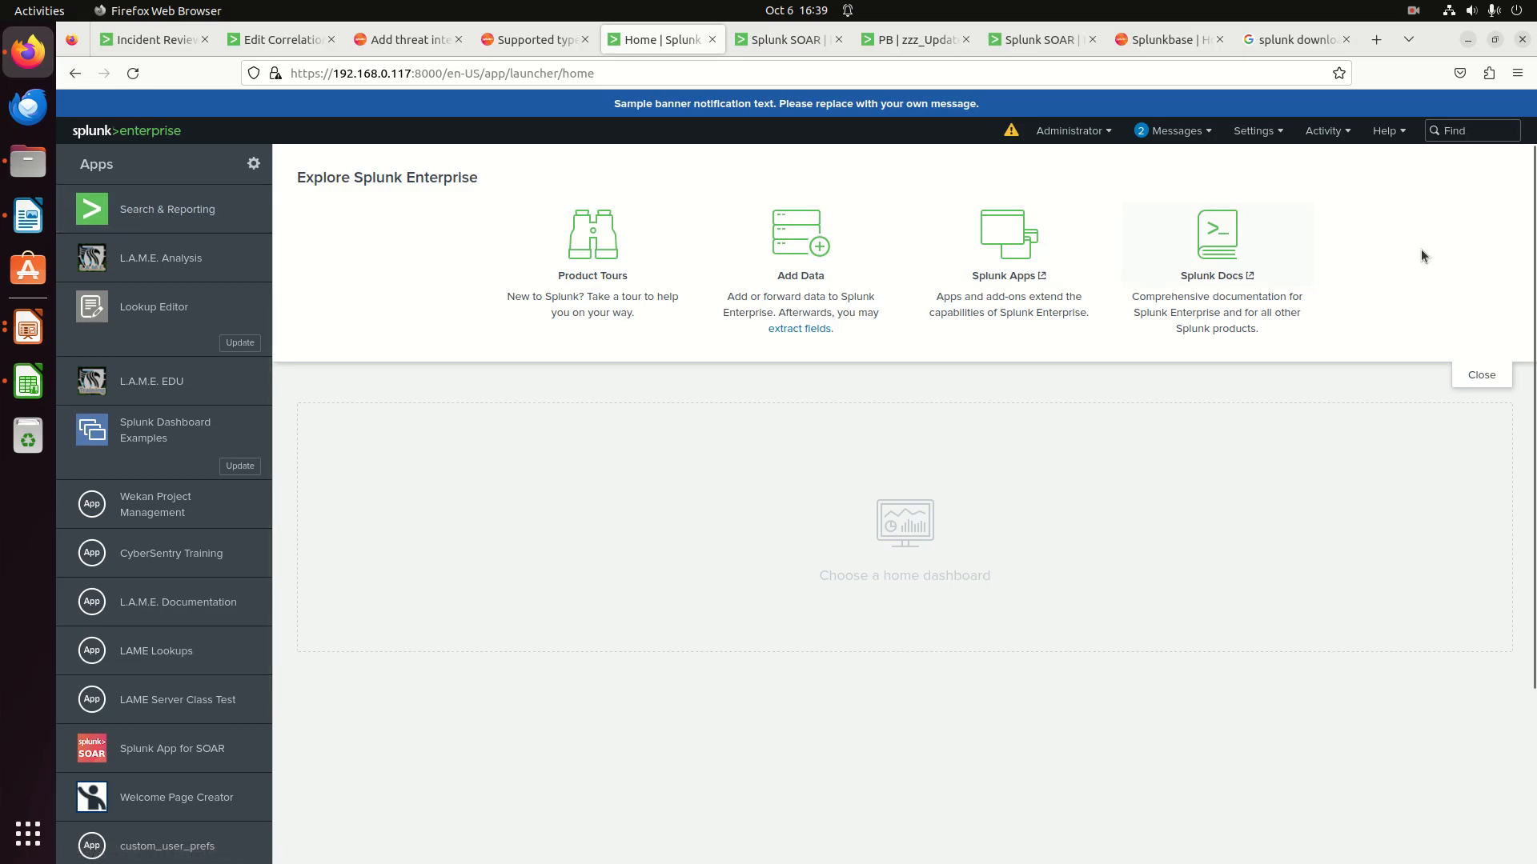
mouse_move(1370, 290)
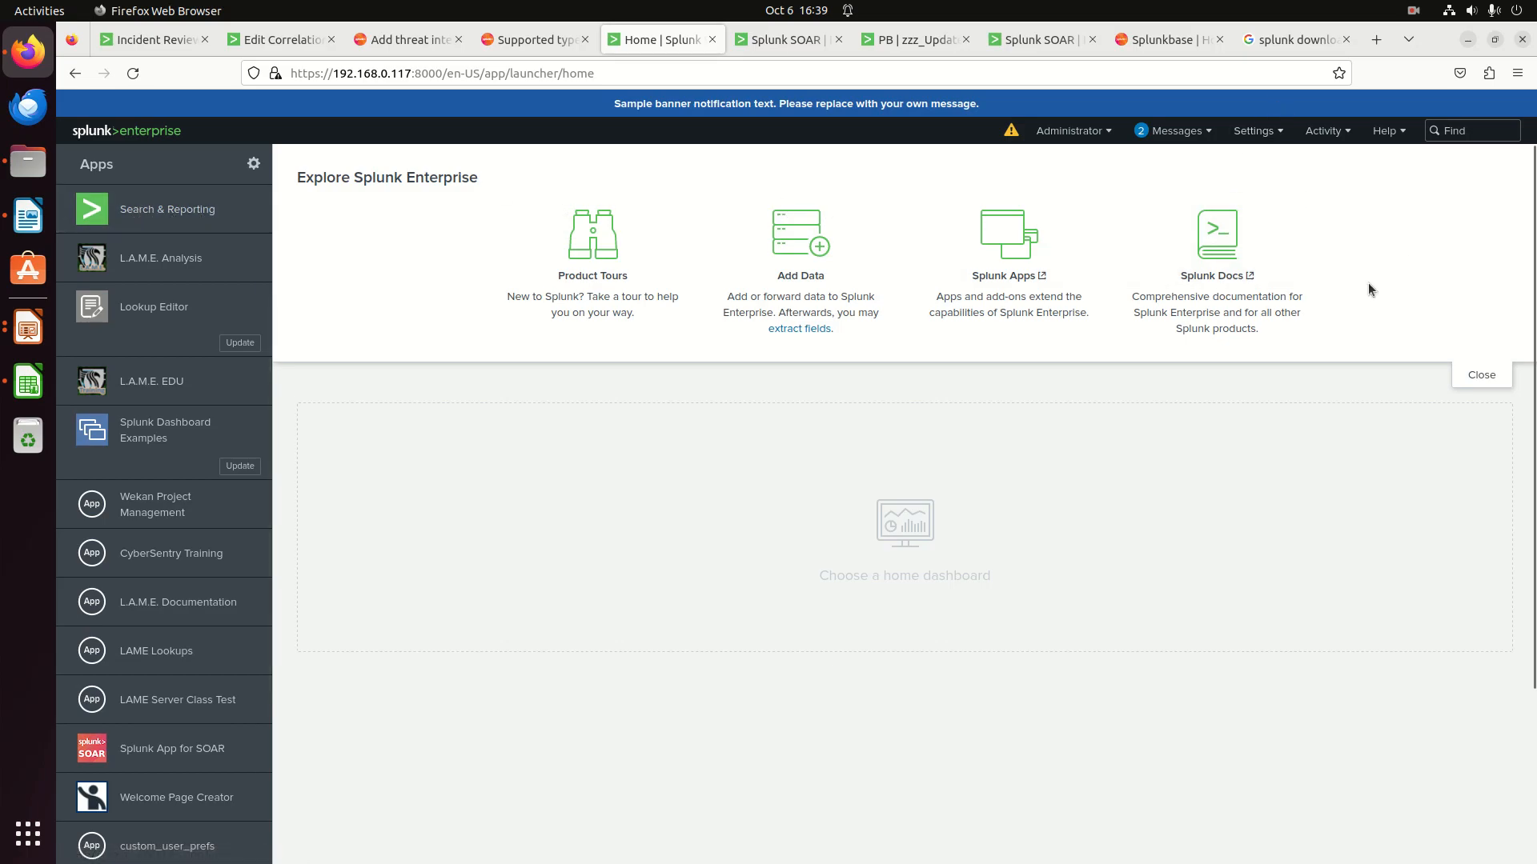
mouse_move(1163, 153)
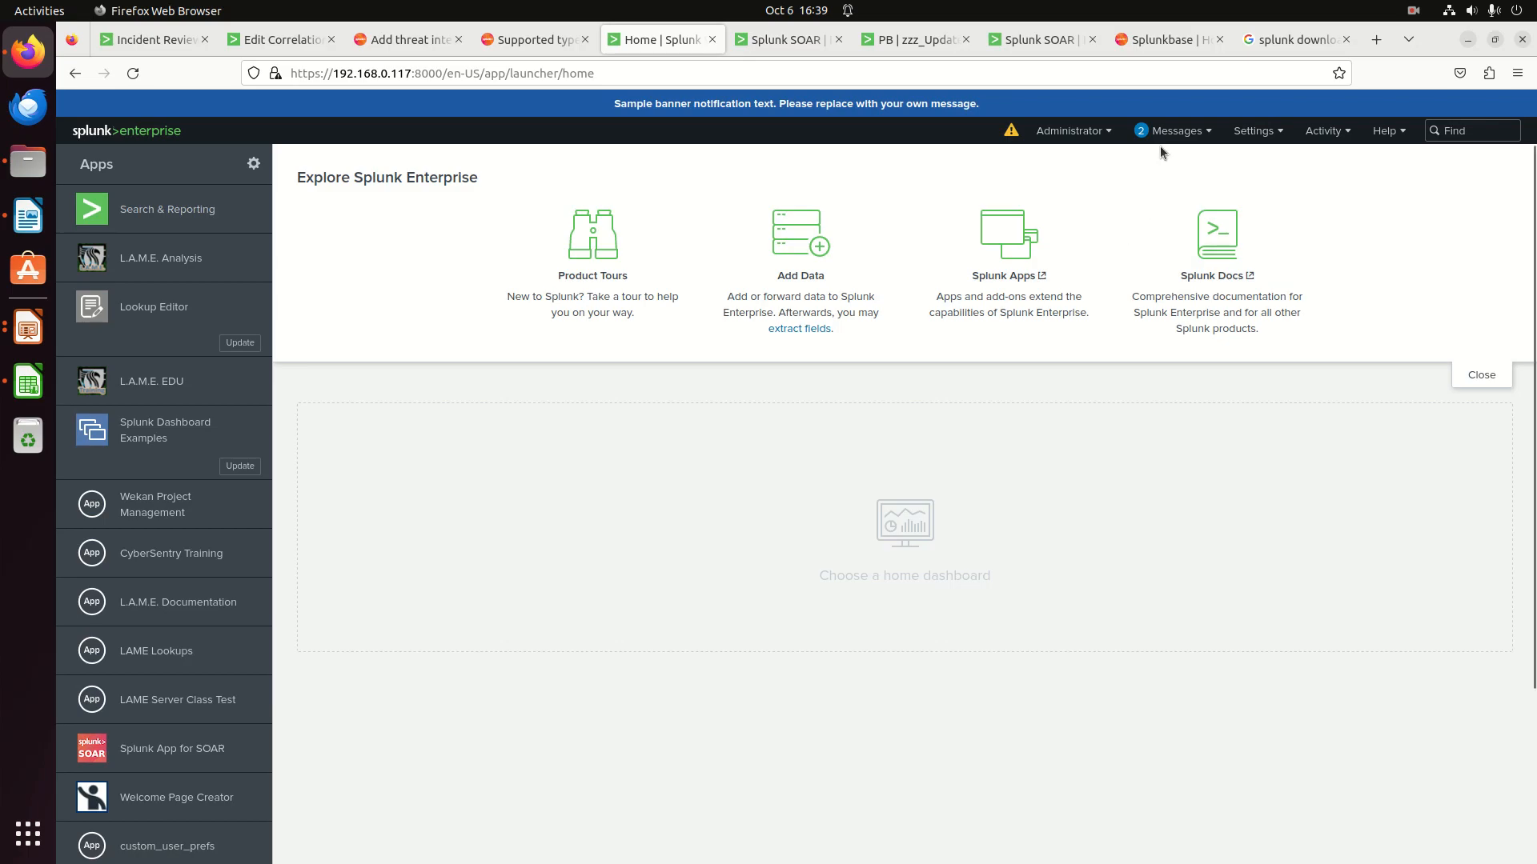
Step: Switch back to the Splunkbase home page tab
click(1161, 39)
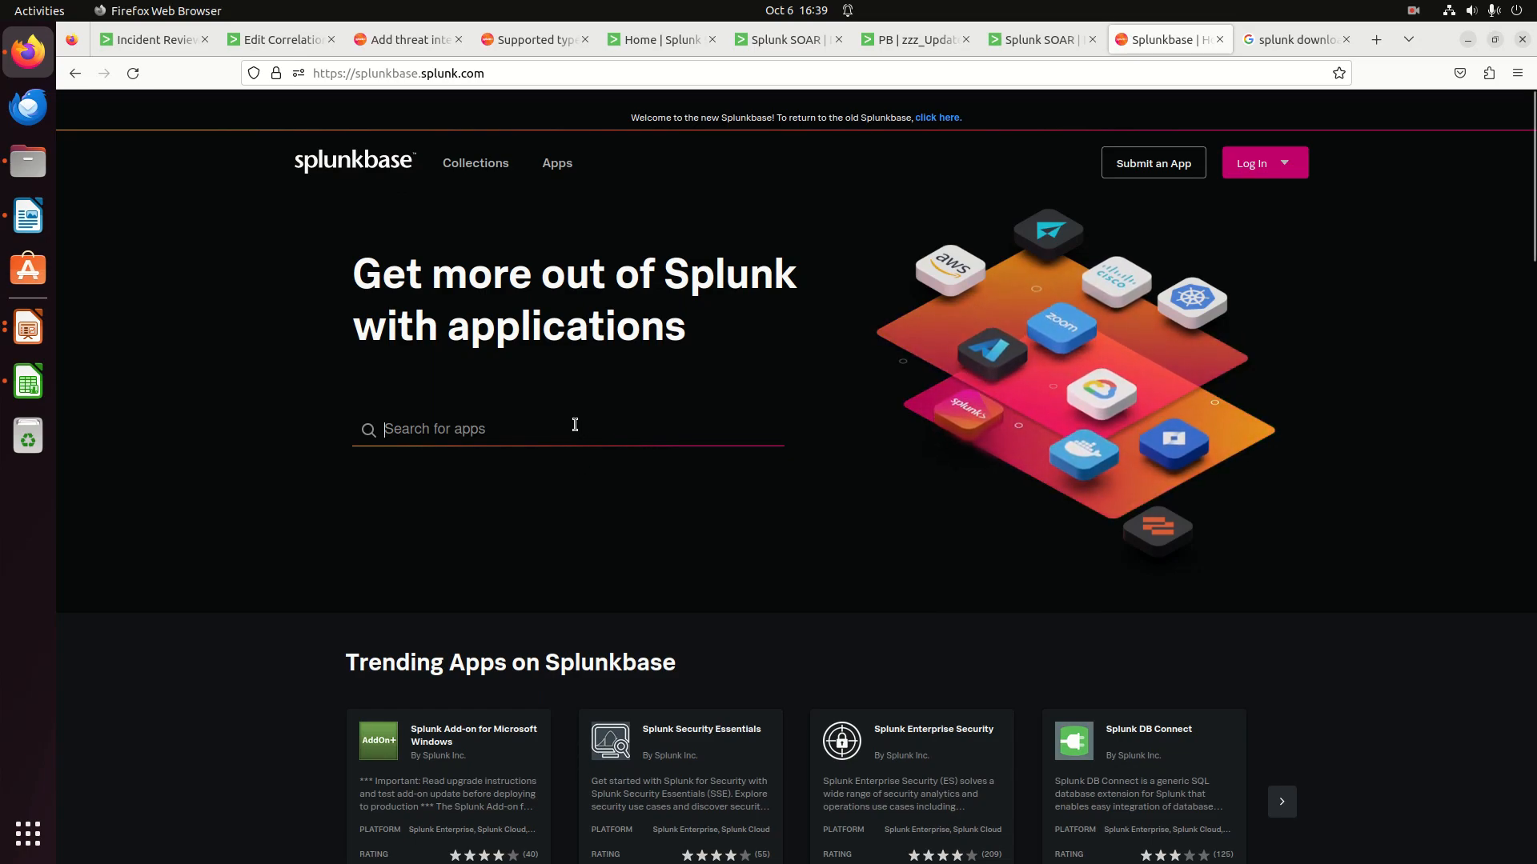
Step: Search Splunkbase apps for 'enterprise security'
text(enterprise)
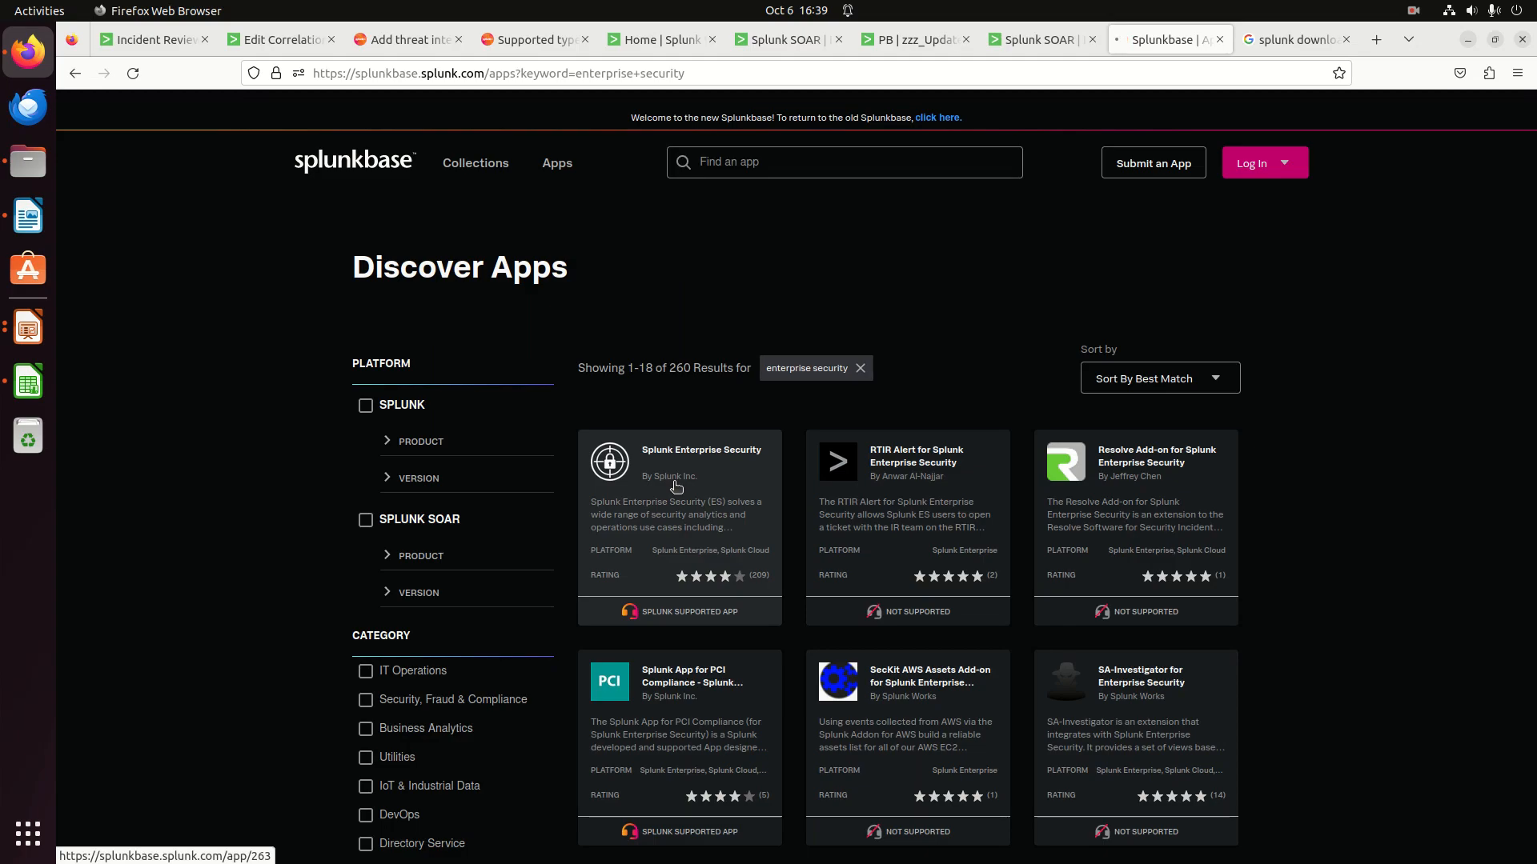
Step: Open the Splunk Enterprise Security app page, then visit the Splunk home and Incident Review tabs
click(700, 450)
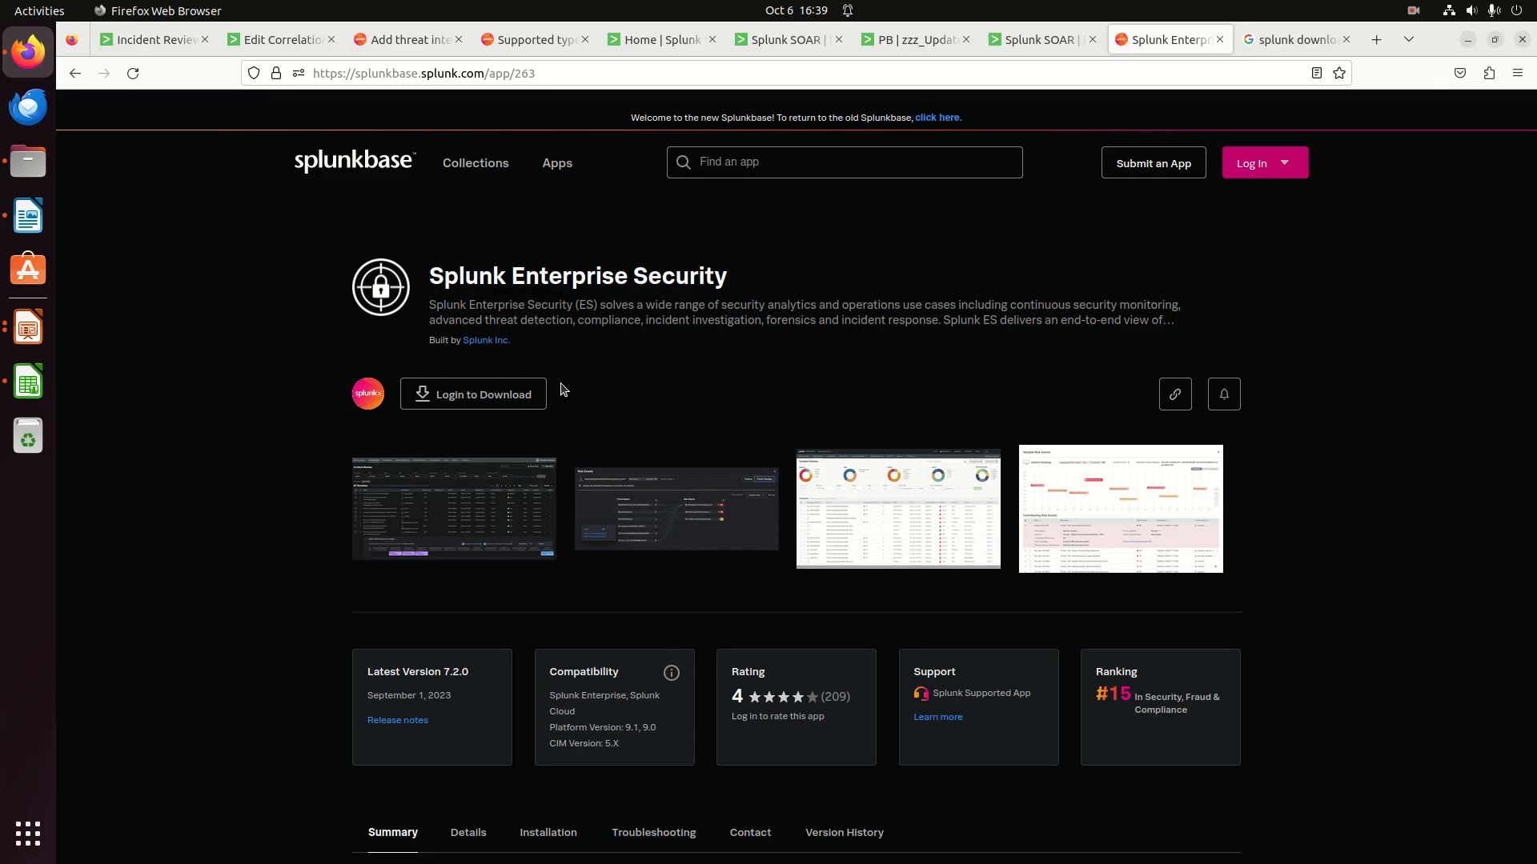
mouse_move(633, 374)
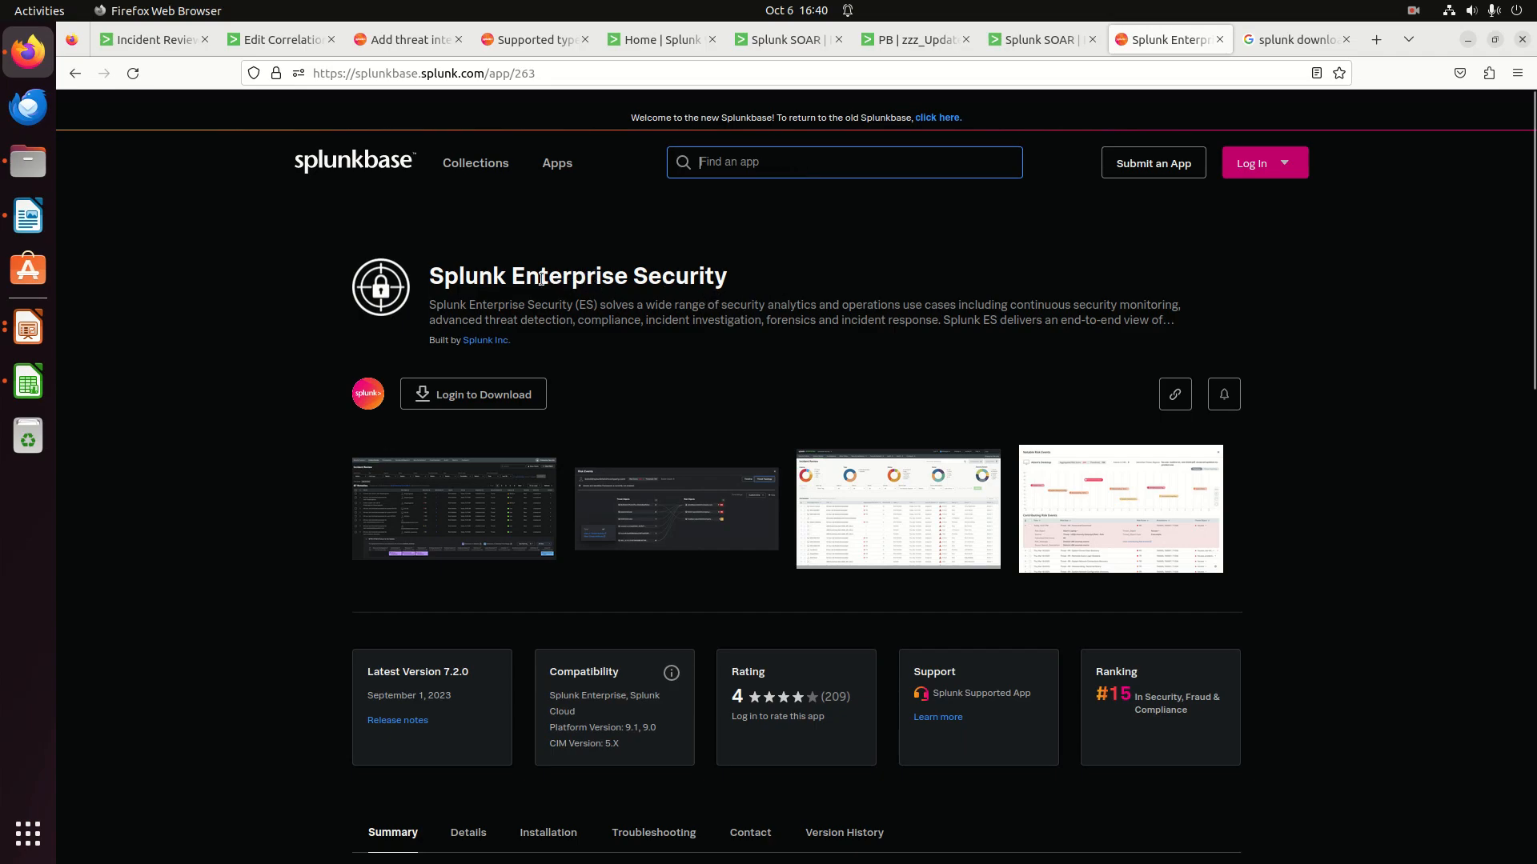
mouse_move(640, 296)
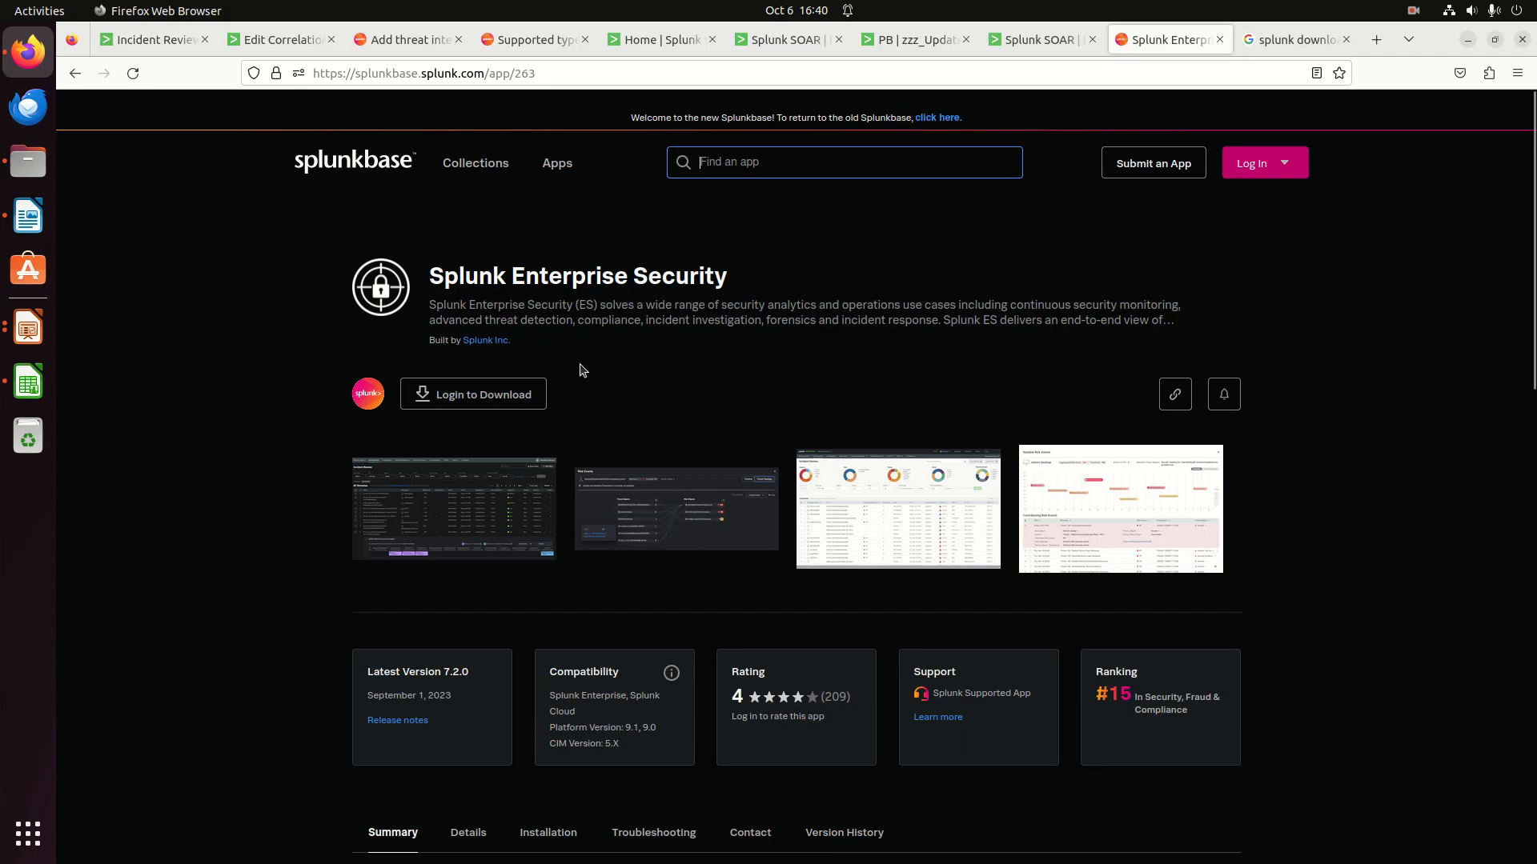
mouse_move(751, 363)
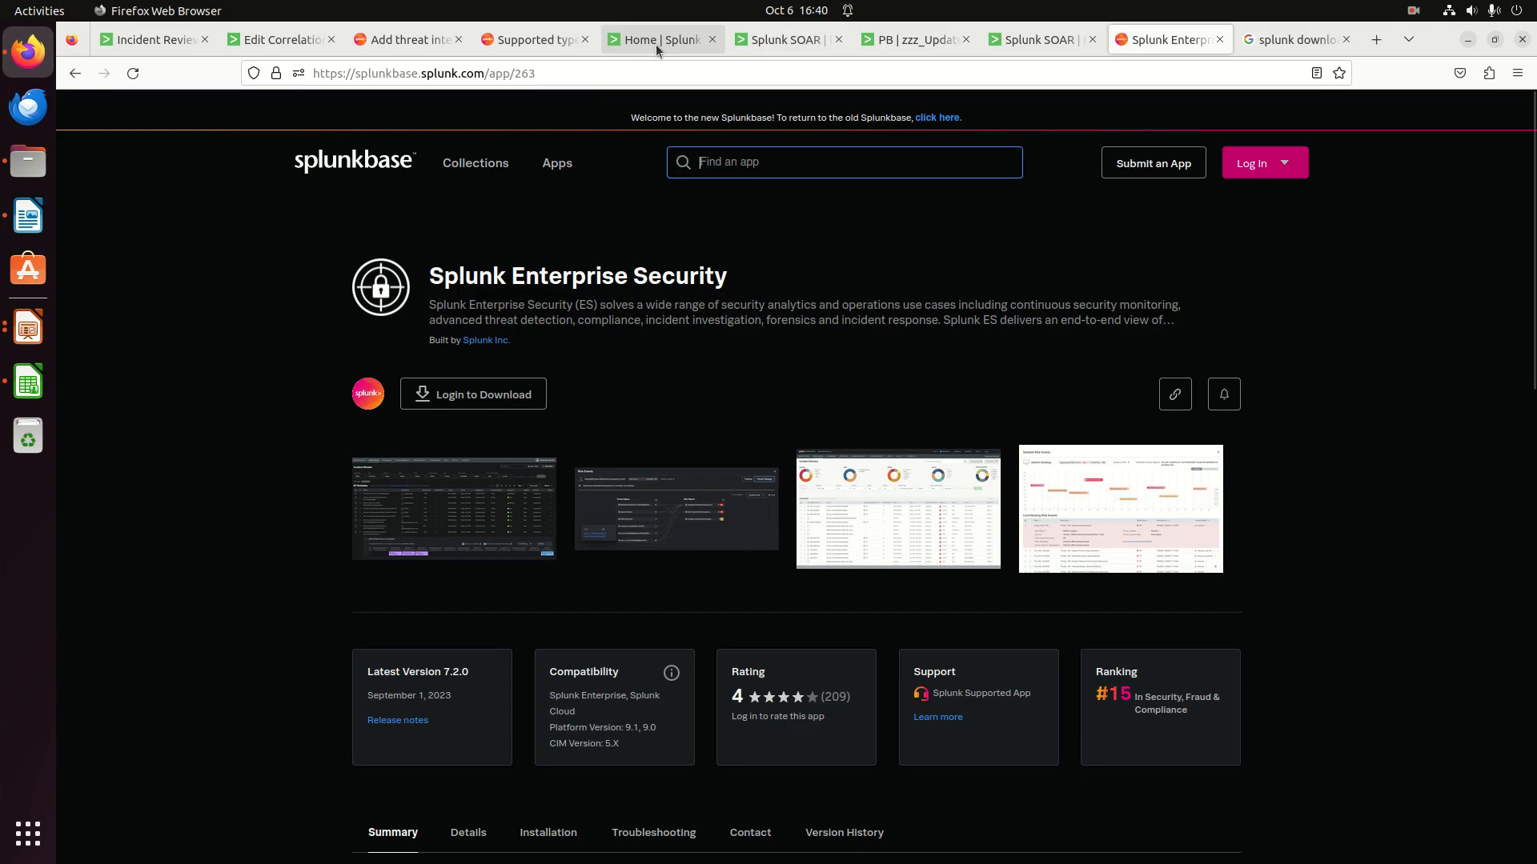
click(662, 39)
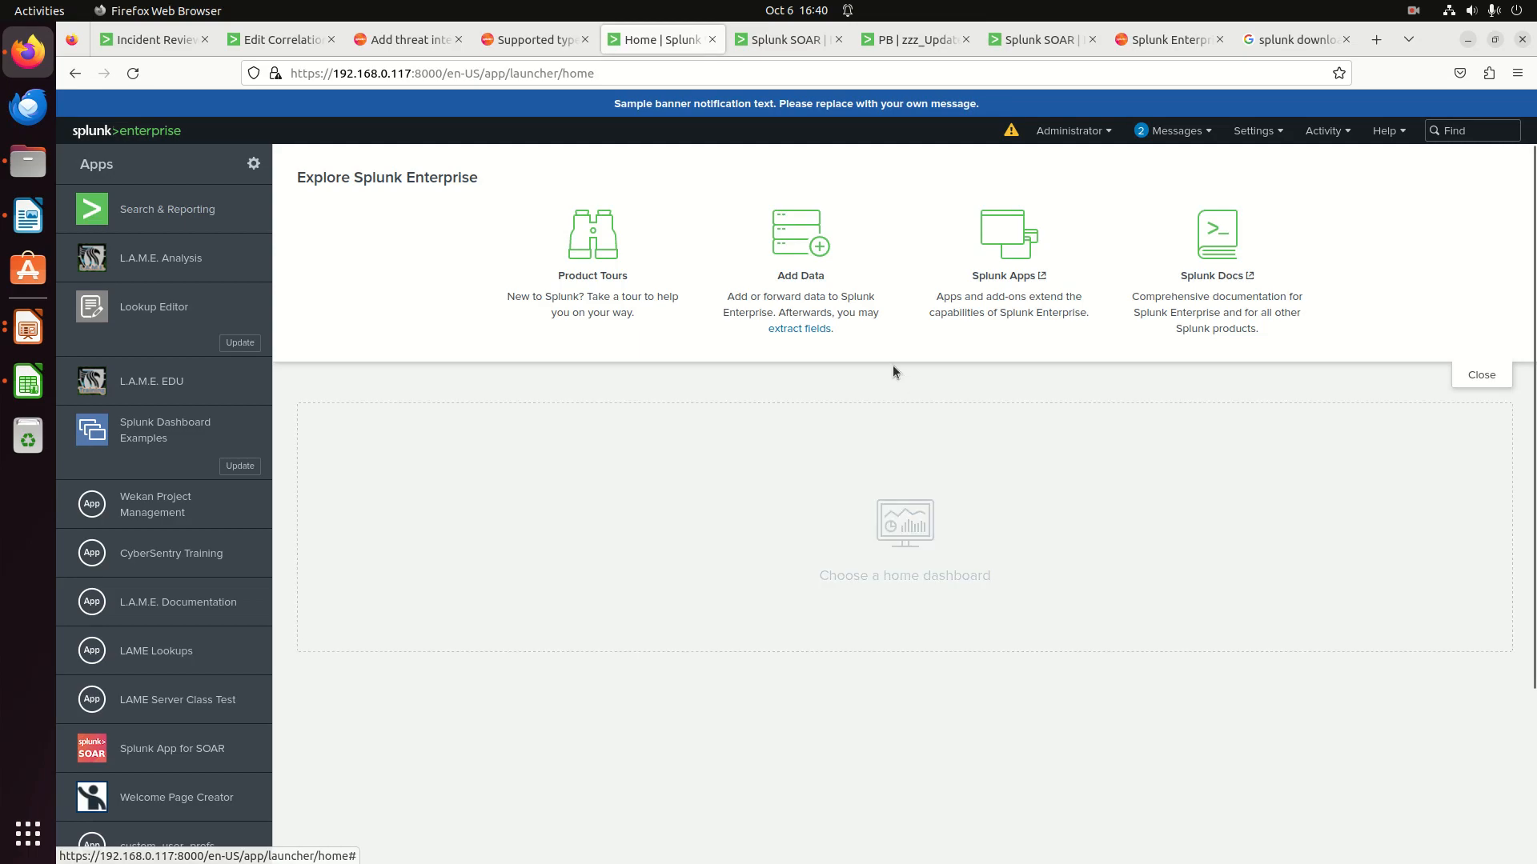
click(152, 40)
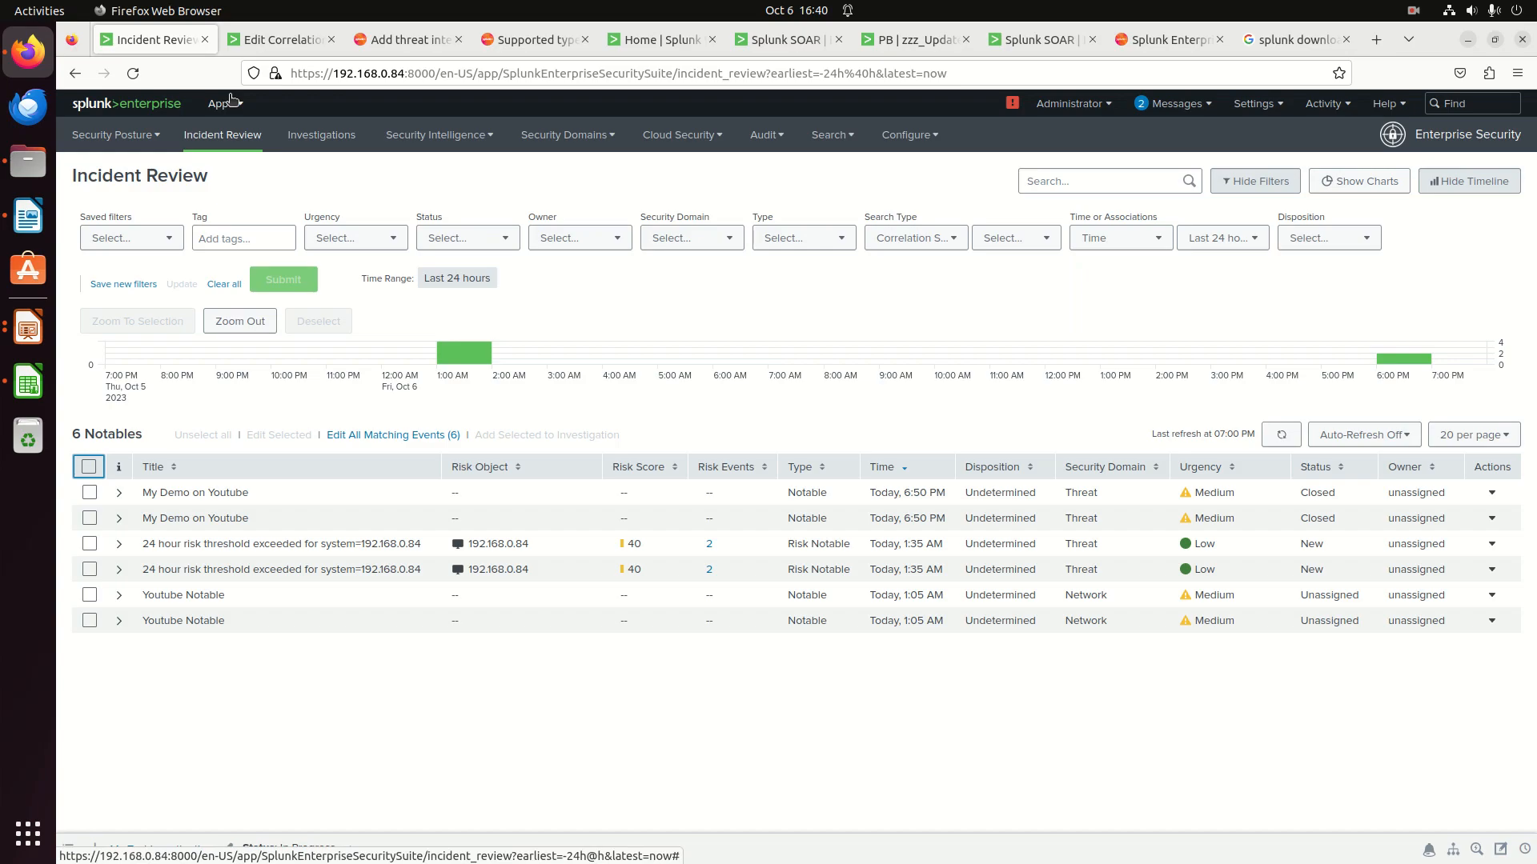
Step: Open the Apps dropdown over Incident Review to list installed apps
click(219, 104)
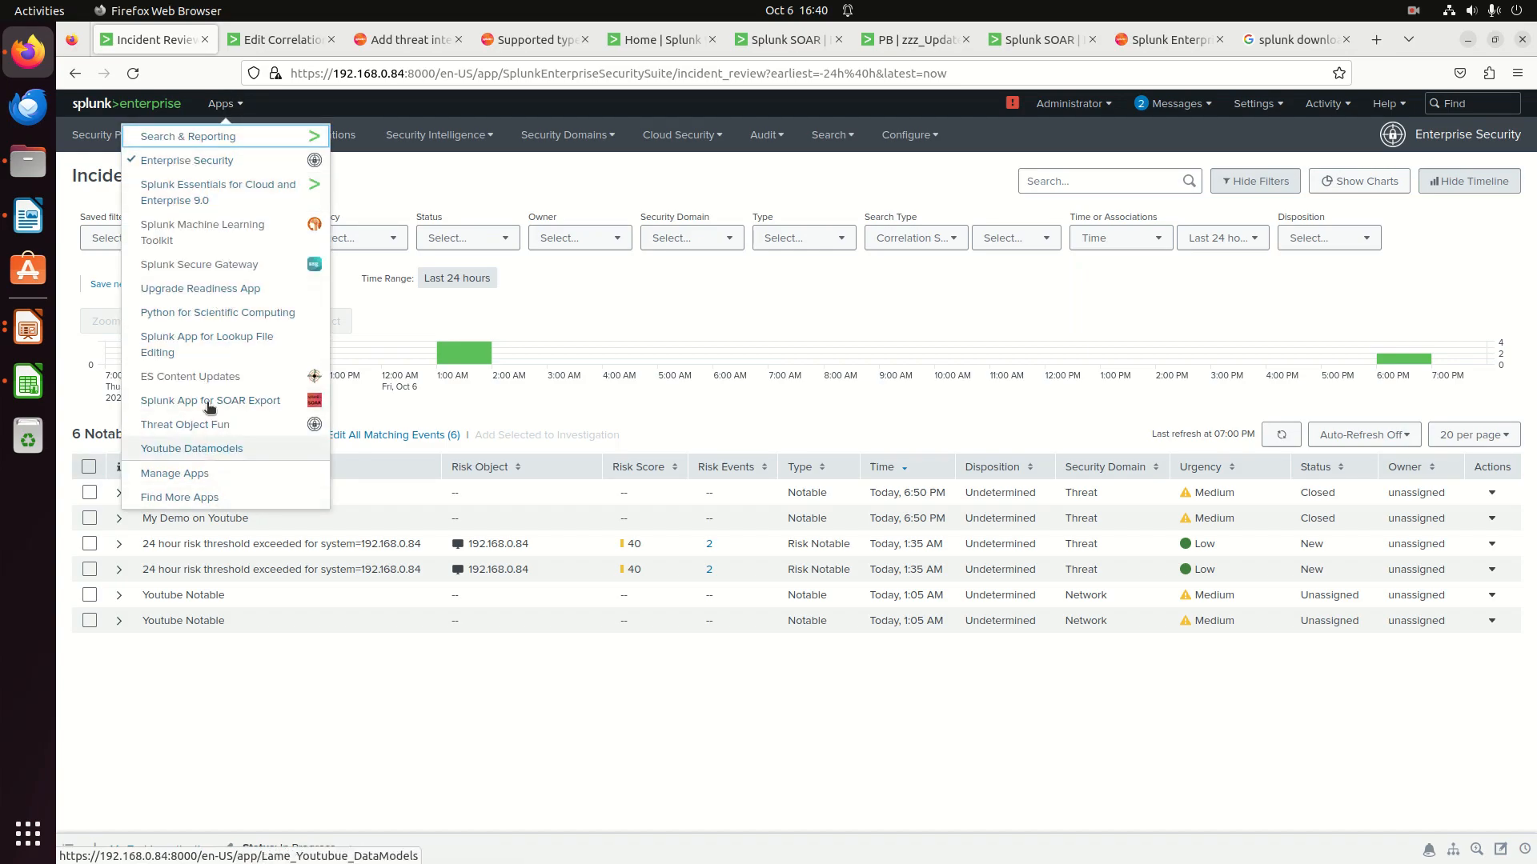